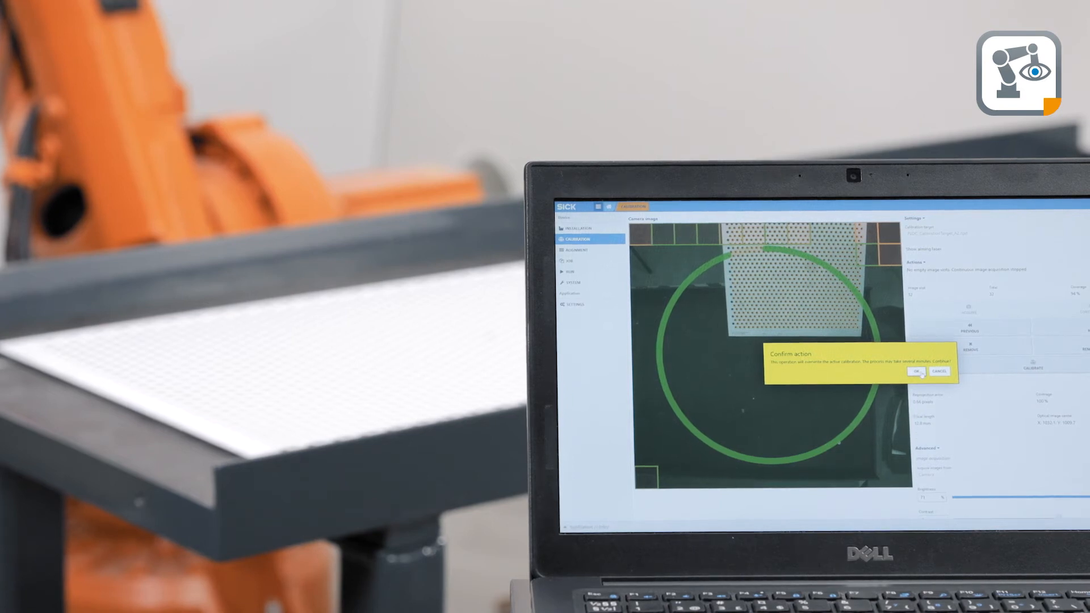
Confirm overwriting the active calibration so the new camera calibration begins.
left_click(917, 372)
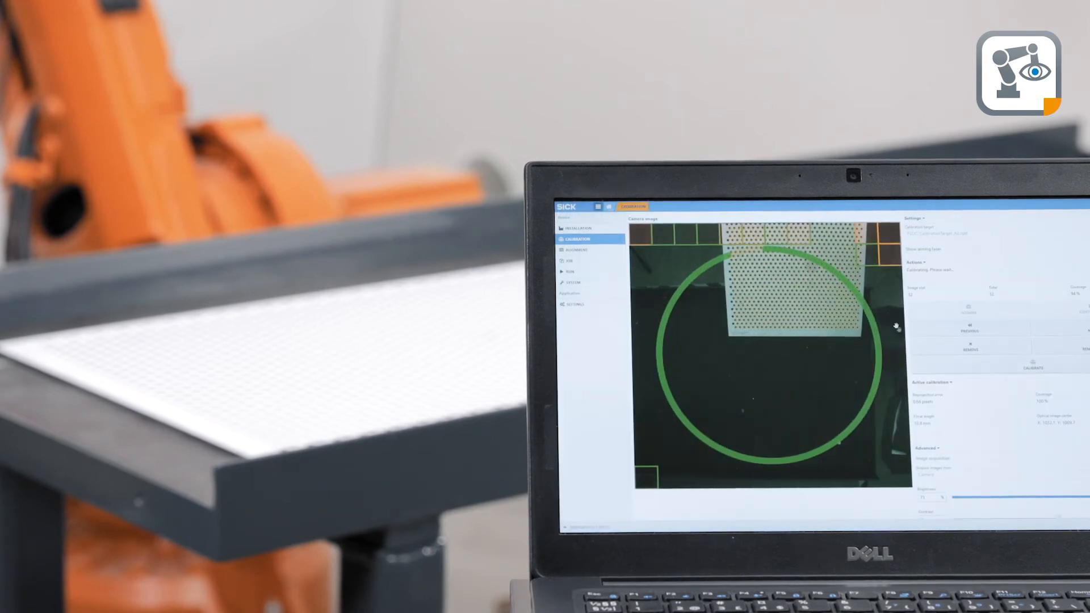